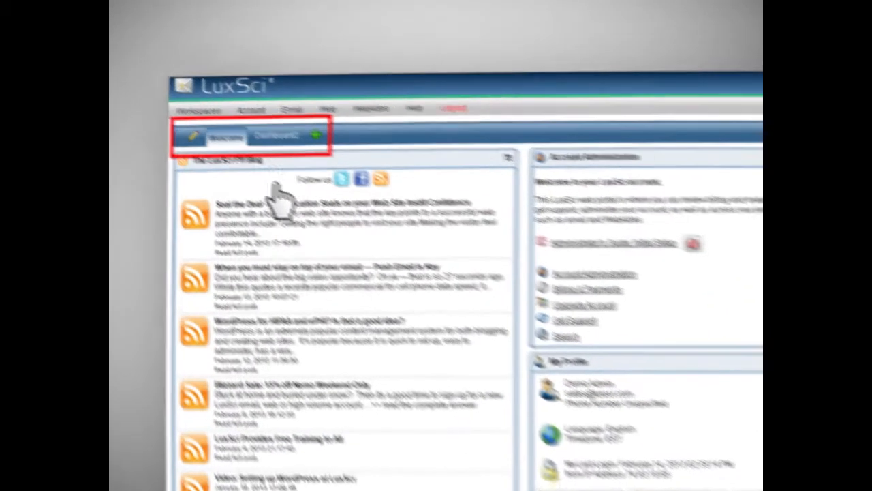
Step: Scroll the mobile dashboard past Email QuickCheck to the Tasks widget with three dated tasks
left_click(277, 136)
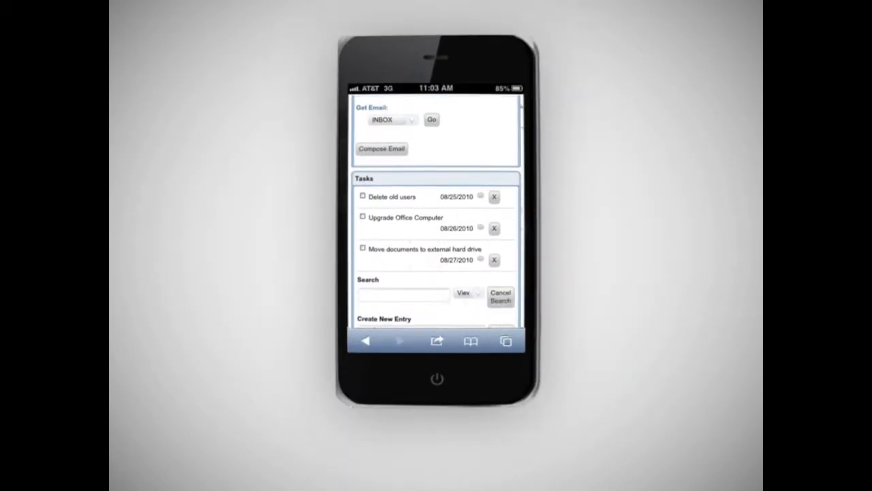
scroll("down", 3)
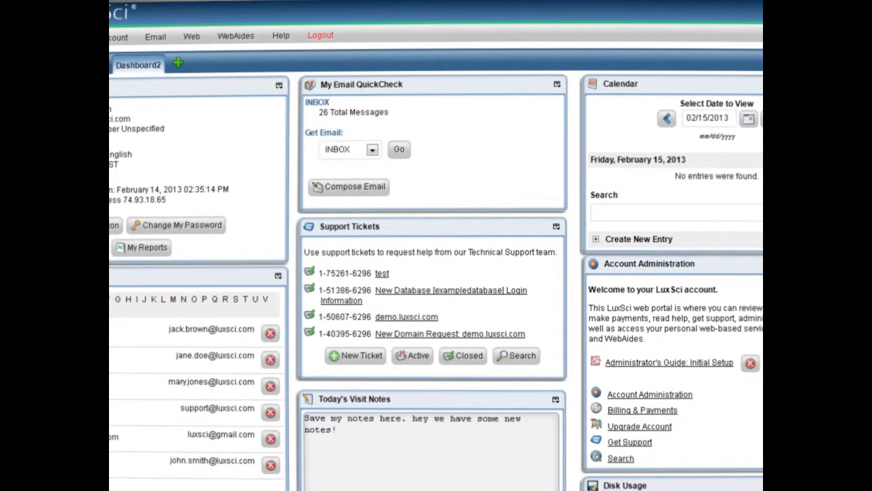
Step: Run the My Email QuickCheck check on the INBOX, showing 1 new of 27 messages
left_click(399, 149)
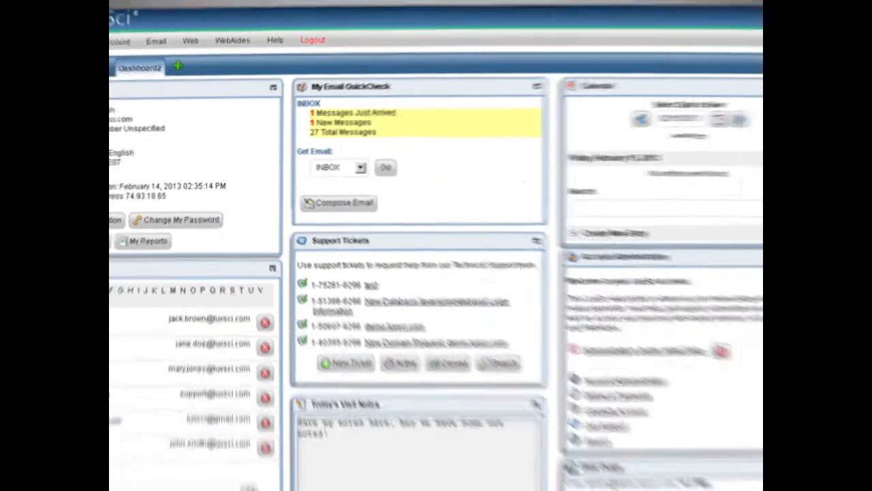